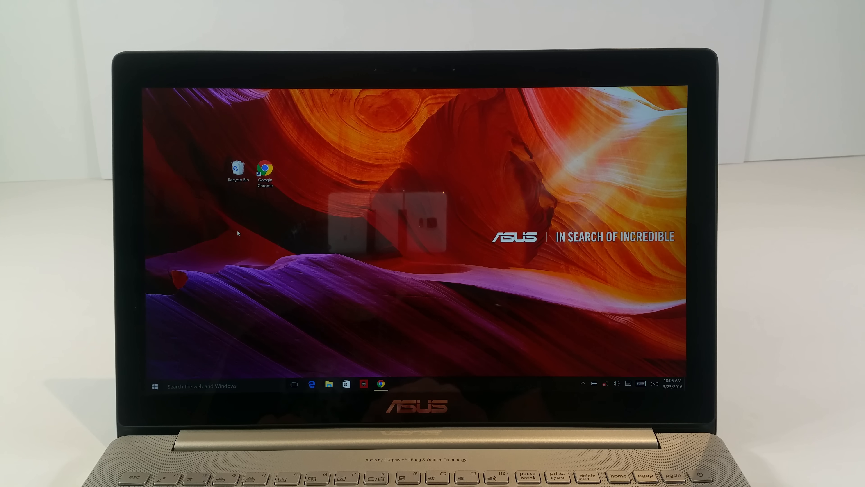
# - Show the Start menu with the most-used apps list and live tiles
pyautogui.click(155, 384)
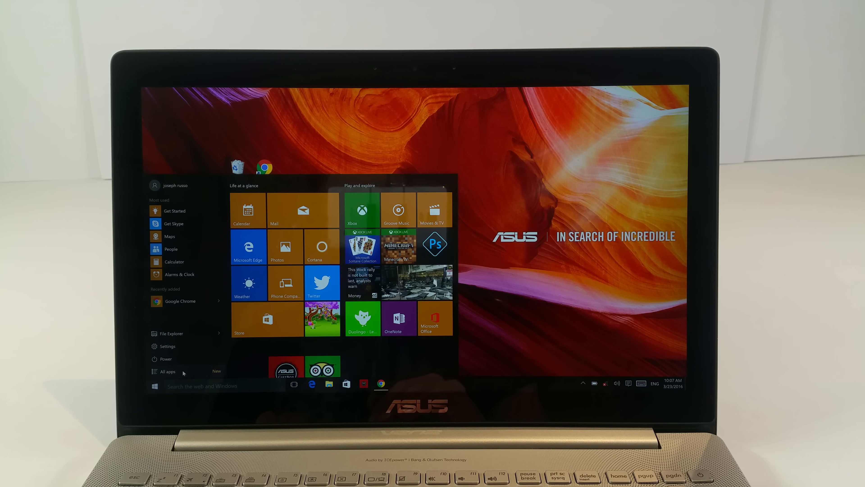
# - Dismiss the Start menu to return to the plain desktop with the ASUS wallpaper
pyautogui.click(168, 371)
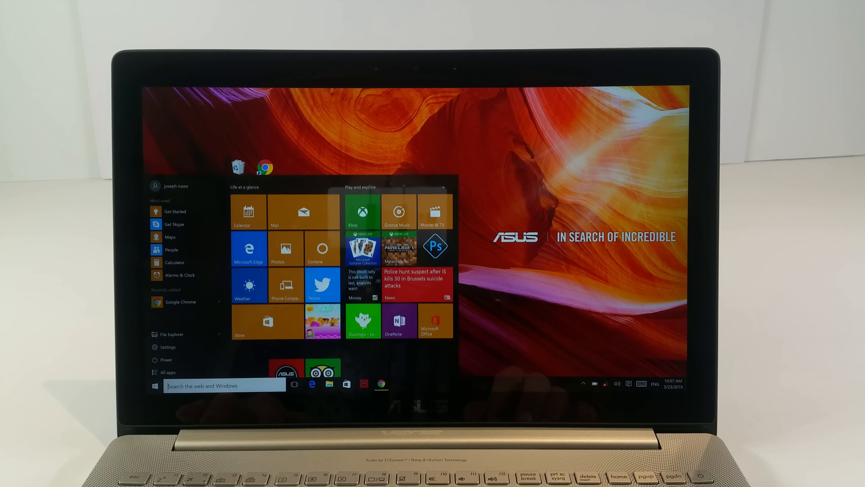
pyautogui.click(155, 385)
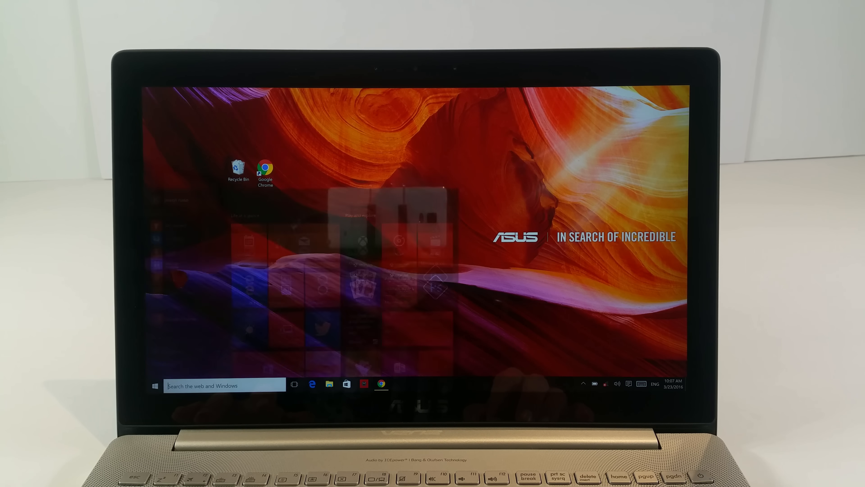